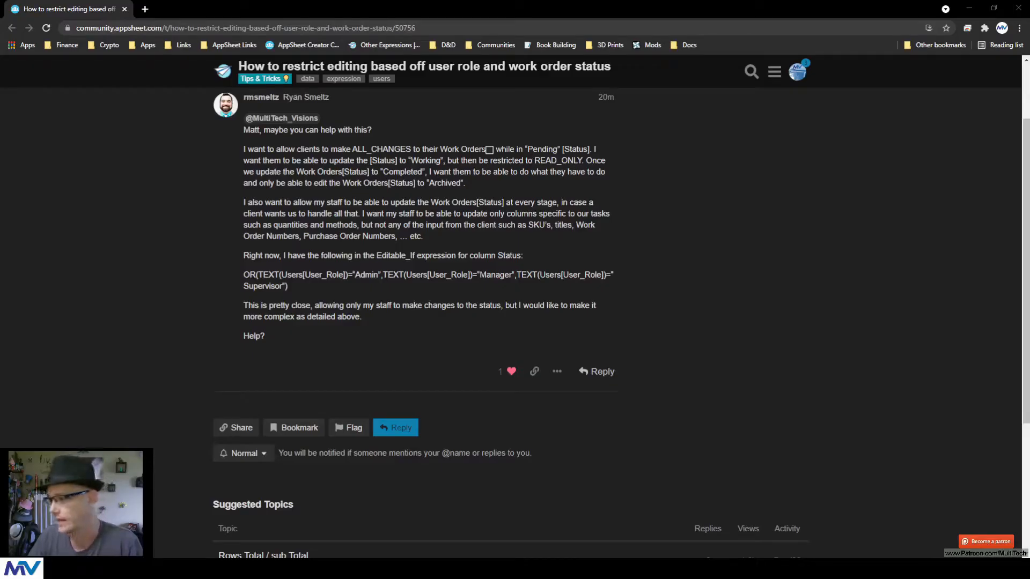
{"action": "left_click_drag", "start_coordinate": [323, 149], "coordinate": [551, 149]}
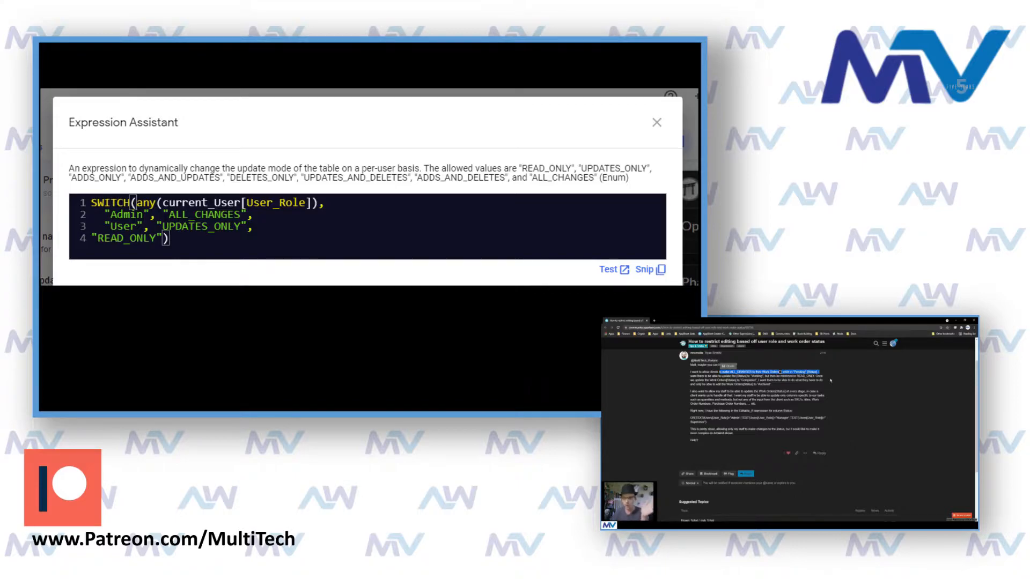
{"action": "left_click", "coordinate": [655, 123]}
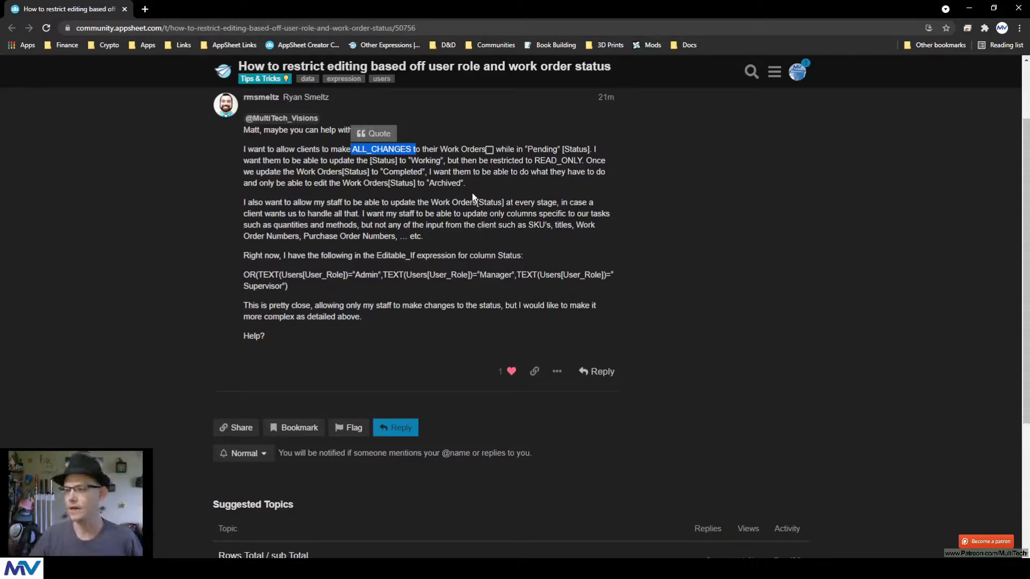
{"action": "left_click_drag", "start_coordinate": [356, 255], "coordinate": [442, 255]}
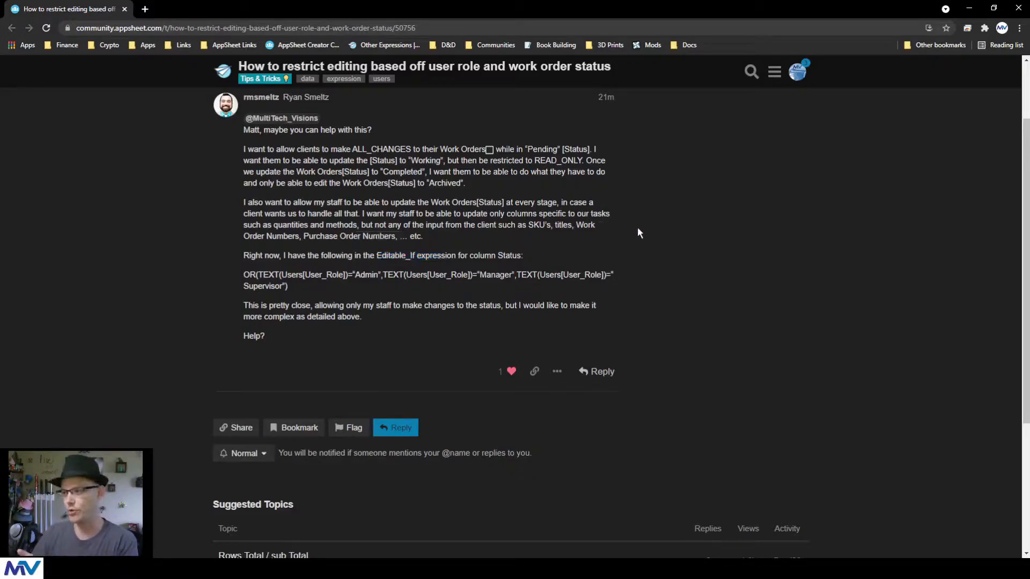
{"action": "mouse_move", "coordinate": [477, 252]}
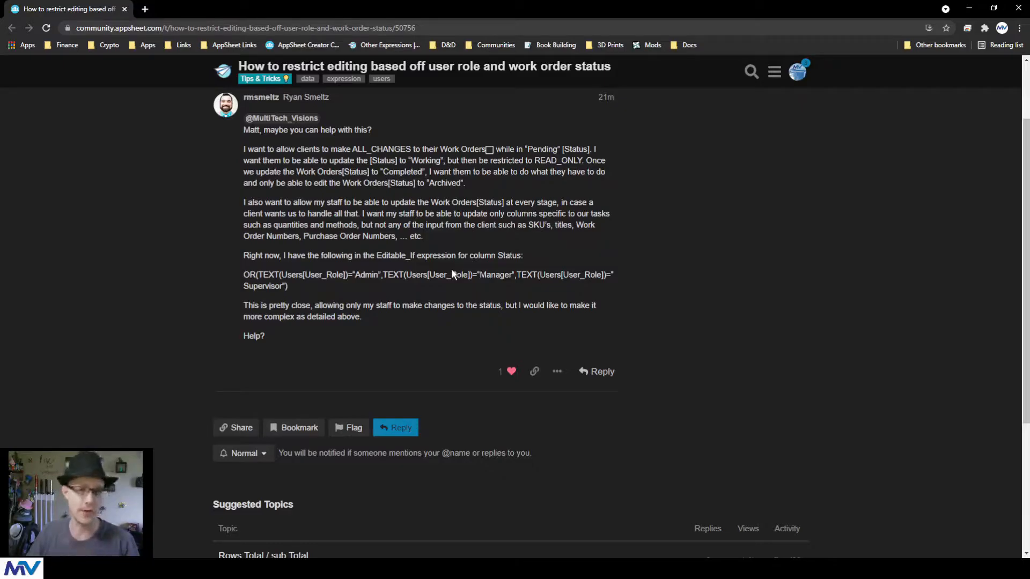
{"action": "left_click_drag", "start_coordinate": [372, 255], "coordinate": [446, 255]}
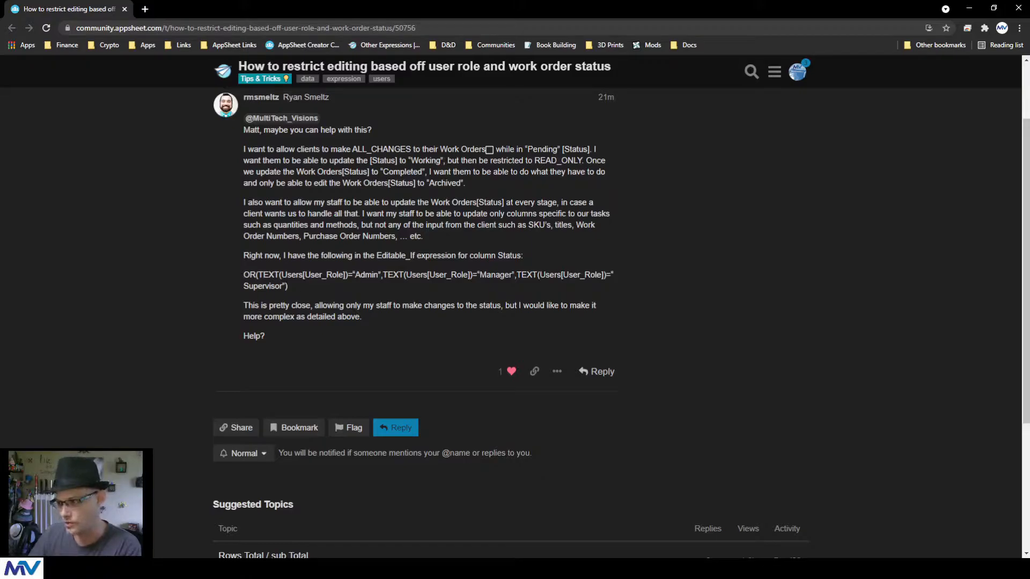
{"action": "left_click_drag", "start_coordinate": [258, 275], "coordinate": [347, 274]}
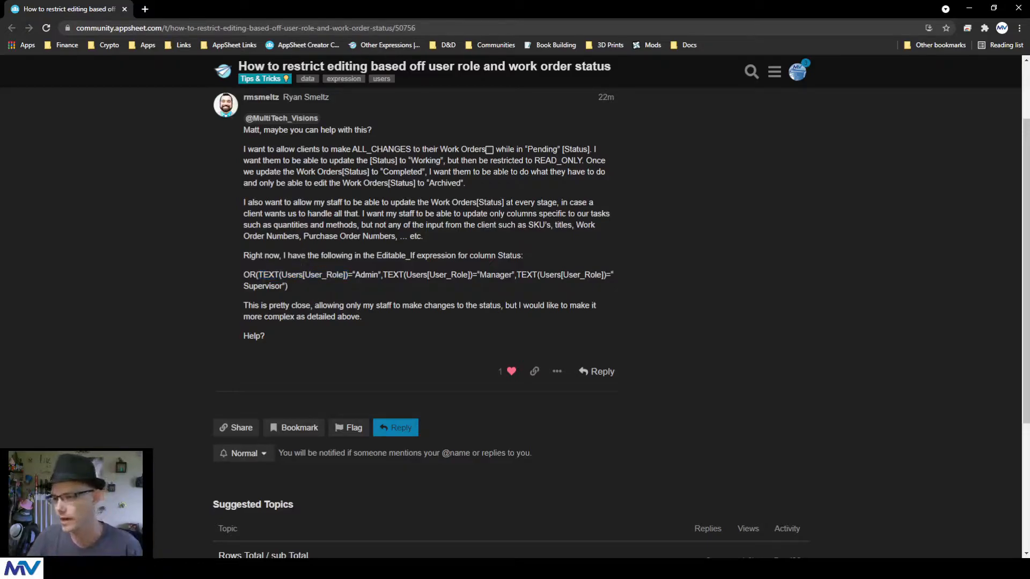
{"action": "double_click", "coordinate": [312, 274]}
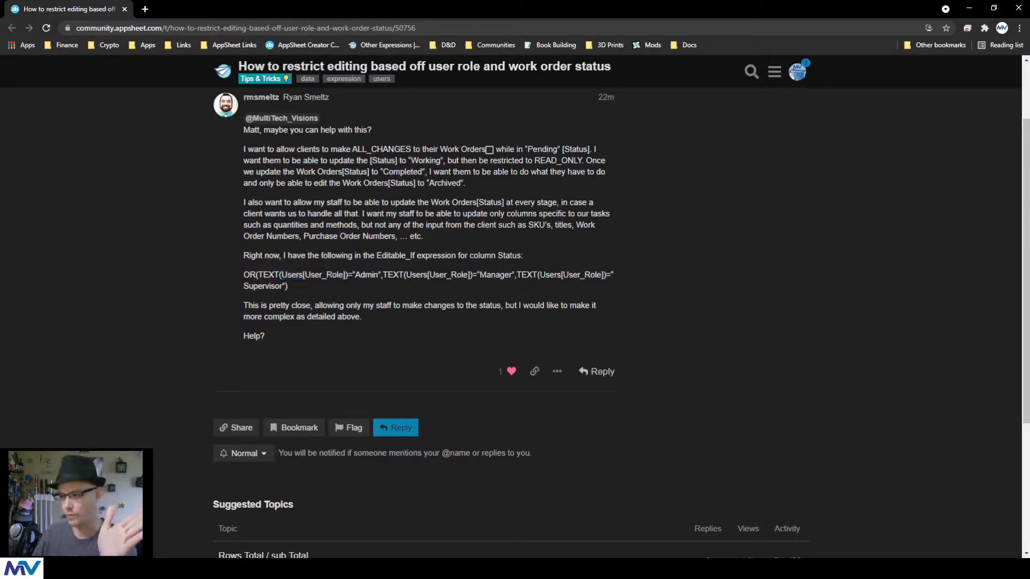
{"action": "double_click", "coordinate": [322, 275]}
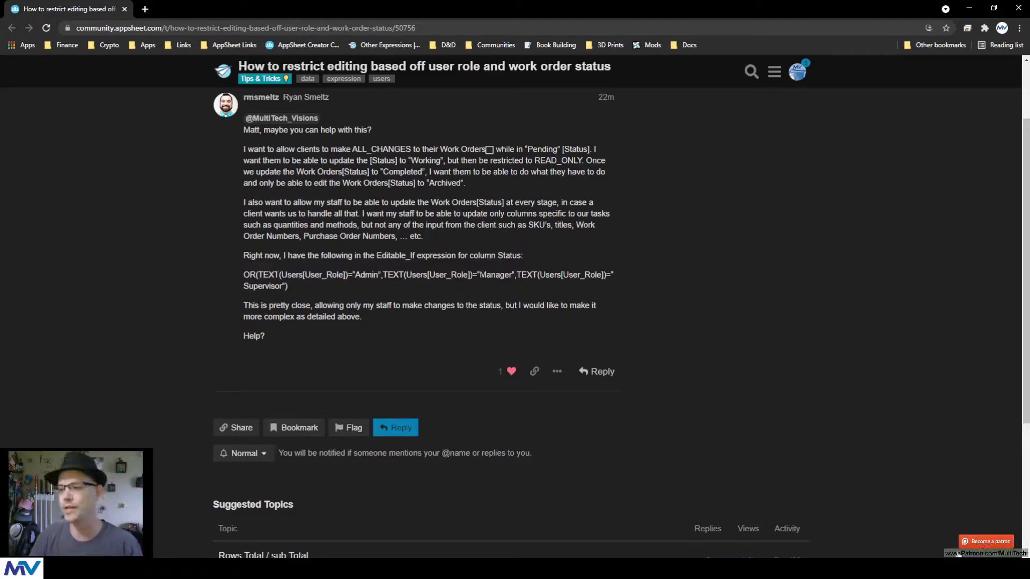
{"action": "left_click_drag", "start_coordinate": [258, 274], "coordinate": [349, 275]}
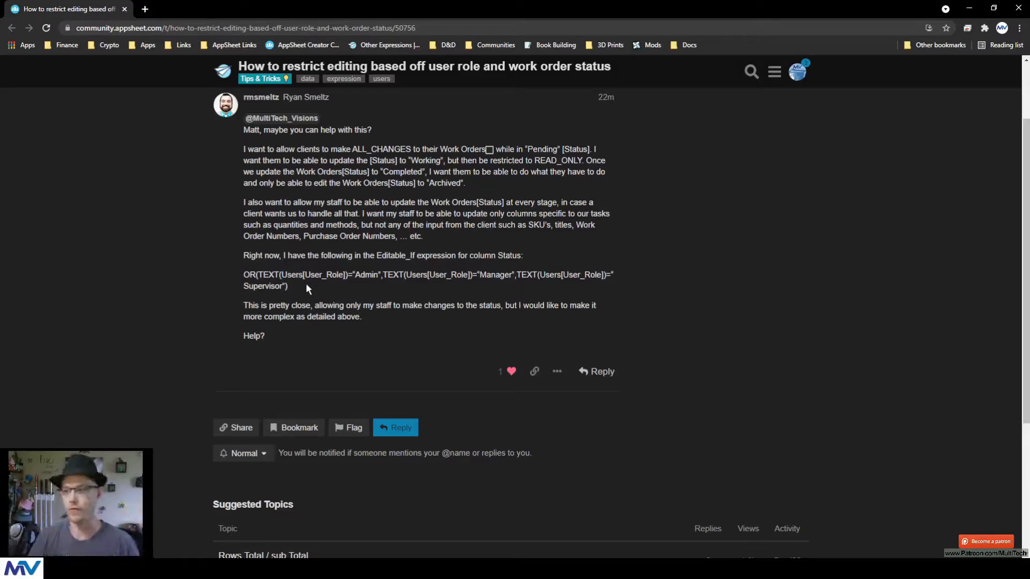
{"action": "left_click_drag", "start_coordinate": [256, 275], "coordinate": [353, 275]}
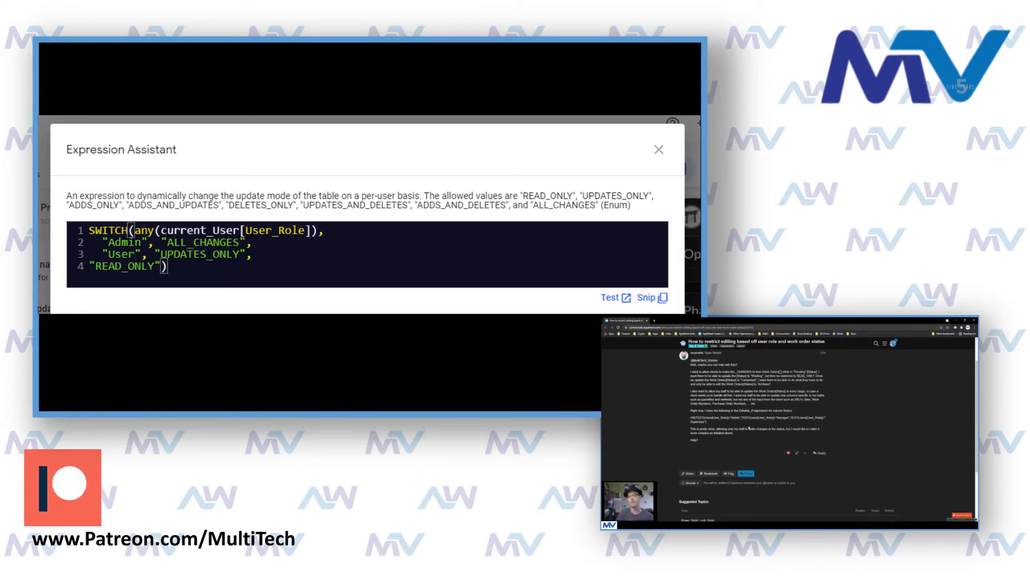
{"action": "left_click", "coordinate": [658, 149]}
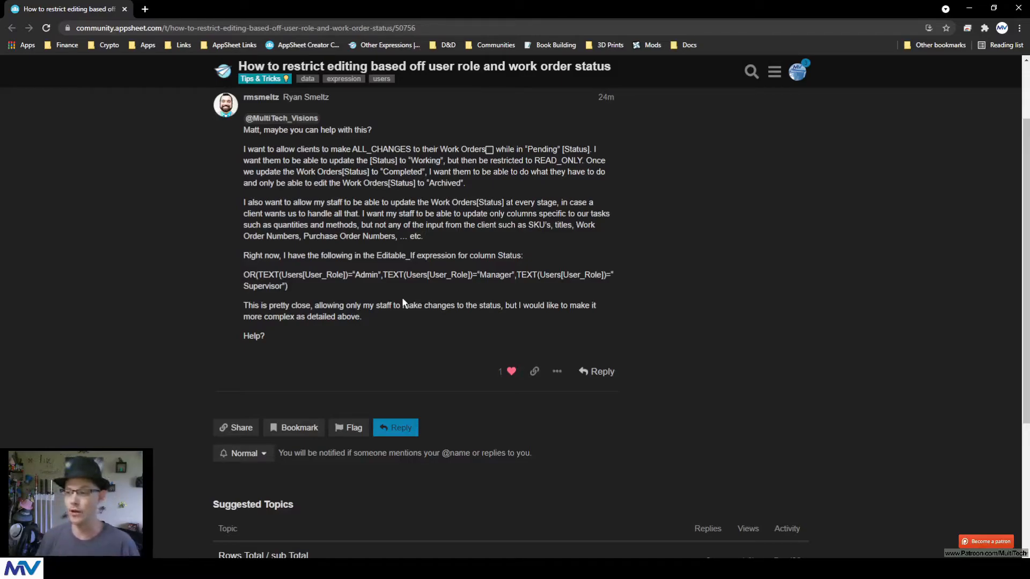
{"action": "double_click", "coordinate": [394, 255]}
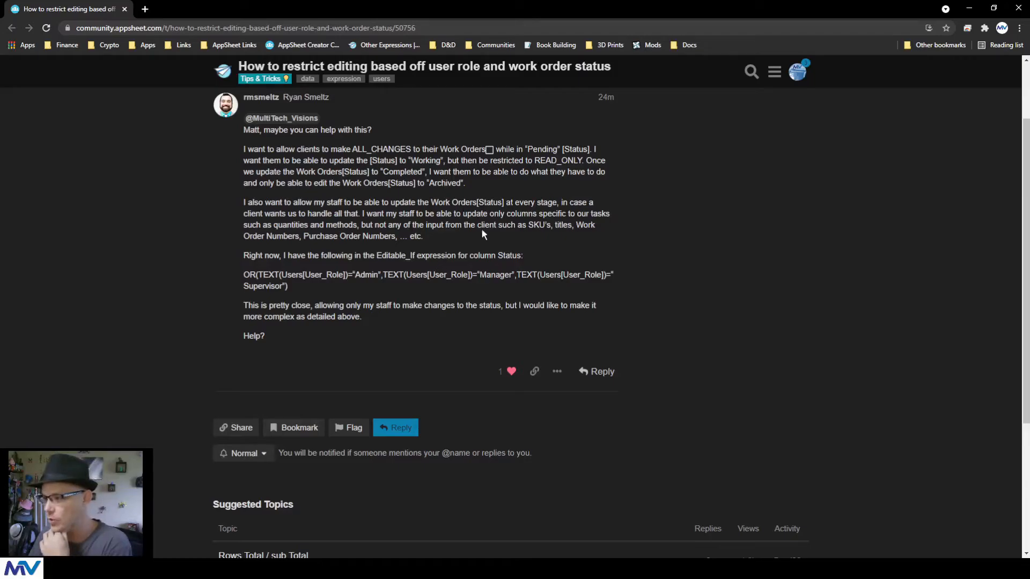
{"action": "mouse_move", "coordinate": [493, 193]}
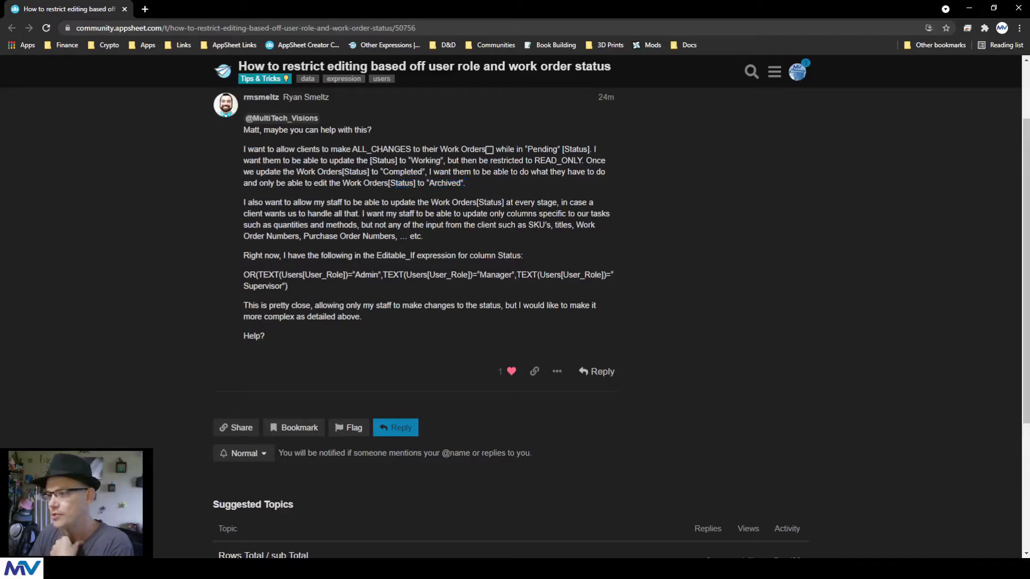
{"action": "left_click_drag", "start_coordinate": [368, 172], "coordinate": [426, 172]}
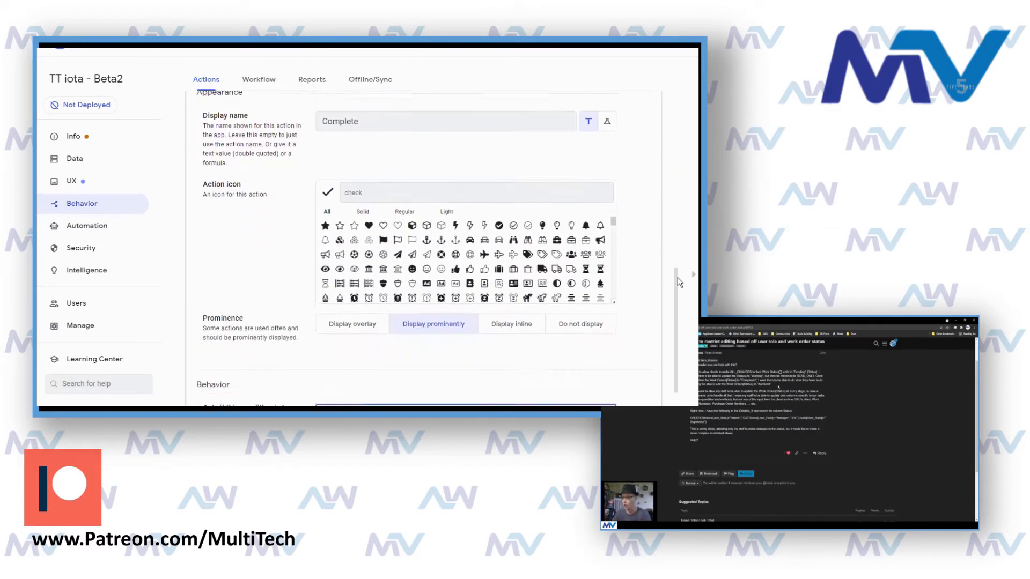
{"action": "scroll", "scroll_direction": "down", "scroll_amount": 3}
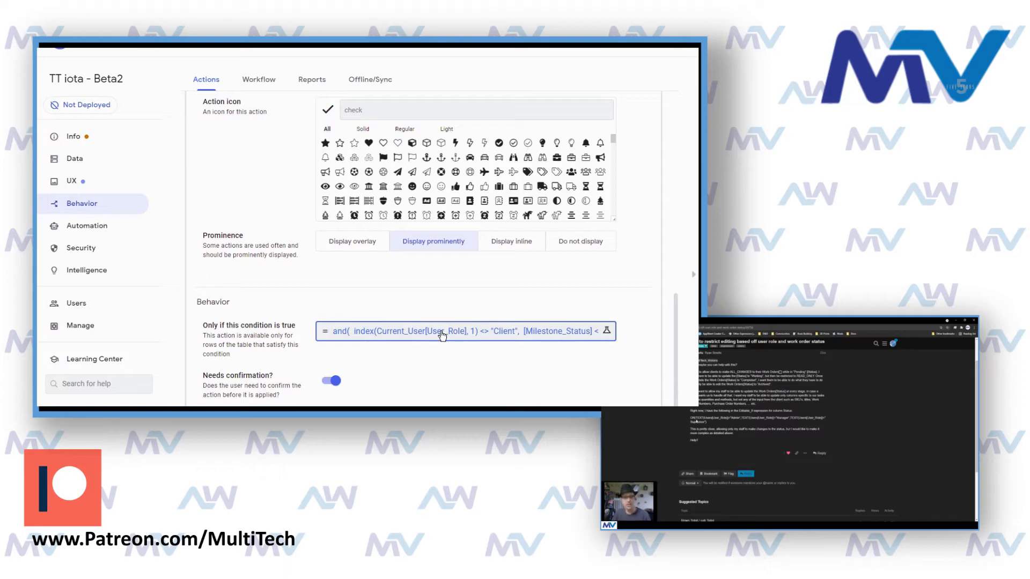
{"action": "left_click", "coordinate": [465, 330]}
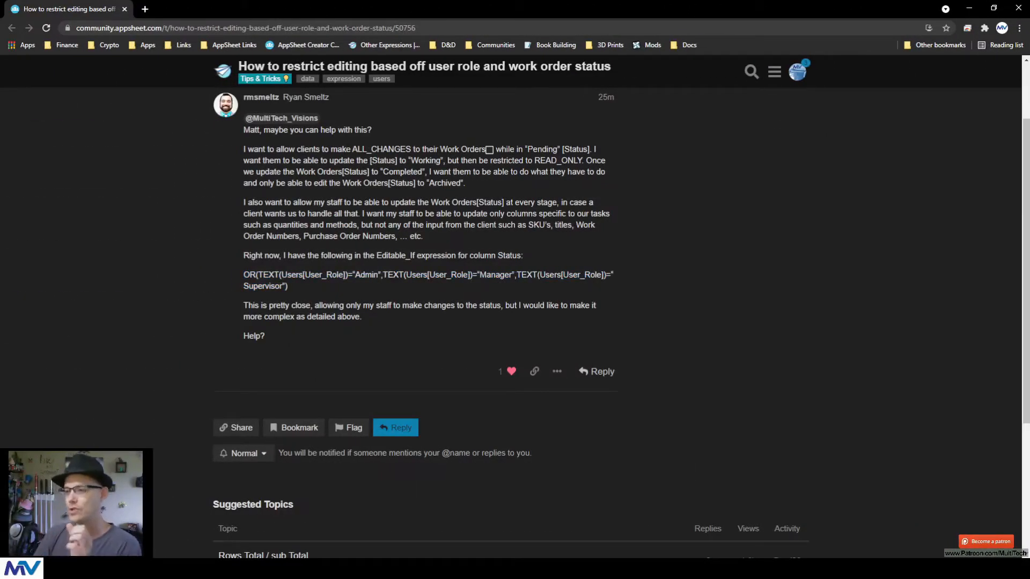
{"action": "left_click_drag", "start_coordinate": [343, 149], "coordinate": [427, 149]}
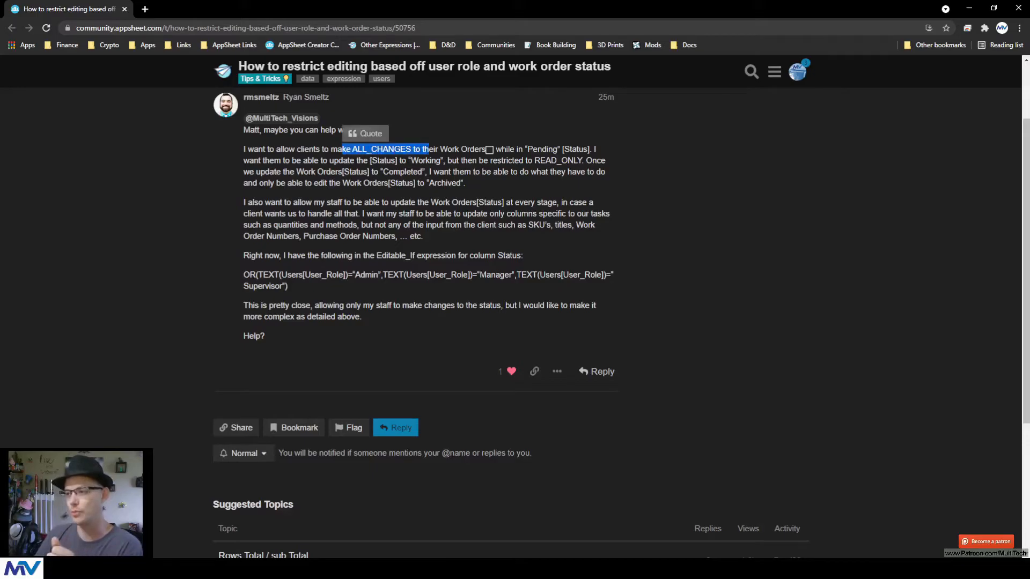